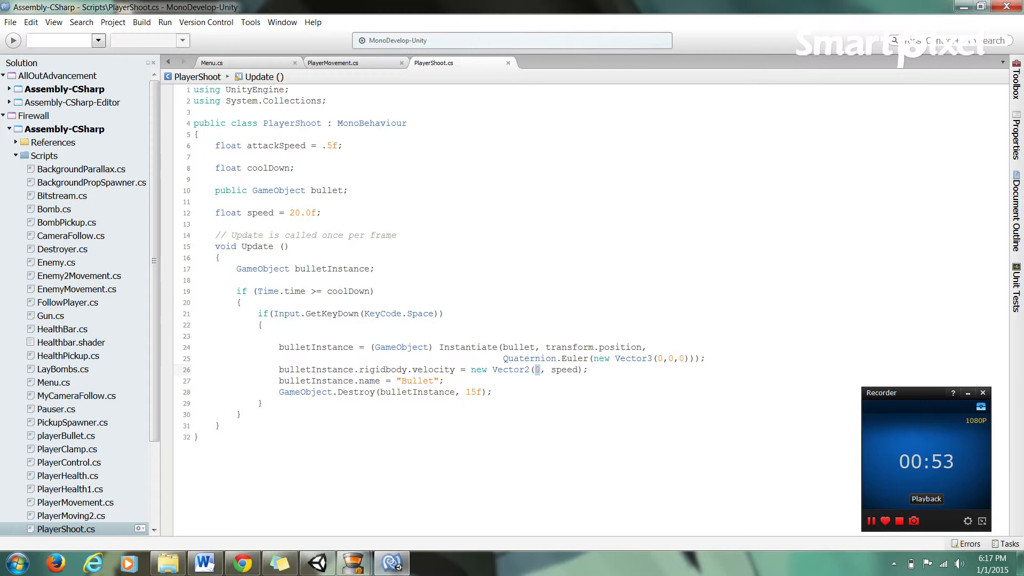
# - Highlight PlayerShoot's bullet velocity, 15-second destroy, attackSpeed and coolDown, bullet and speed variables
pyautogui.doubleClick(565, 370)
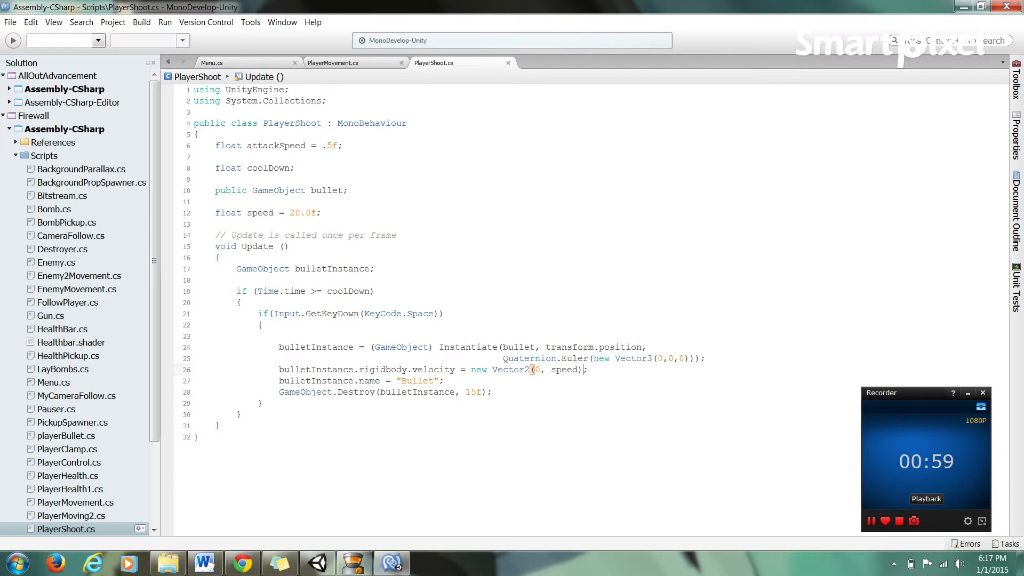
pyautogui.doubleClick(329, 381)
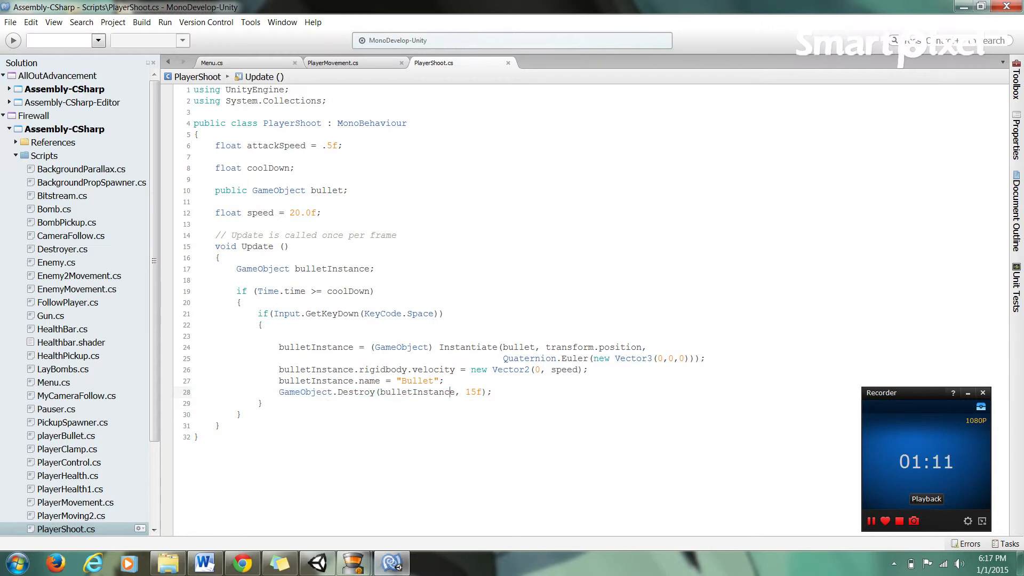
pyautogui.doubleClick(473, 392)
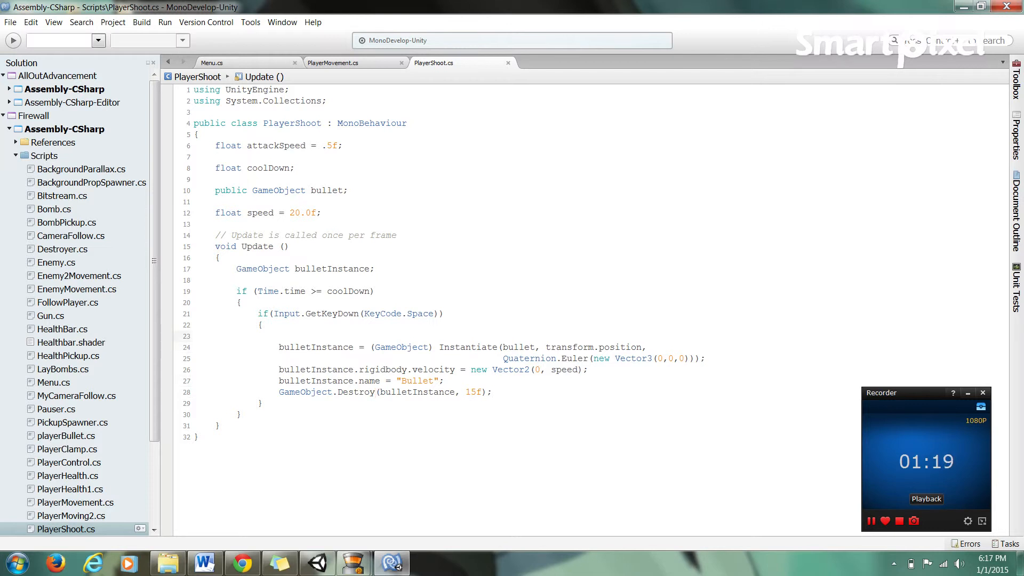
pyautogui.click(215, 336)
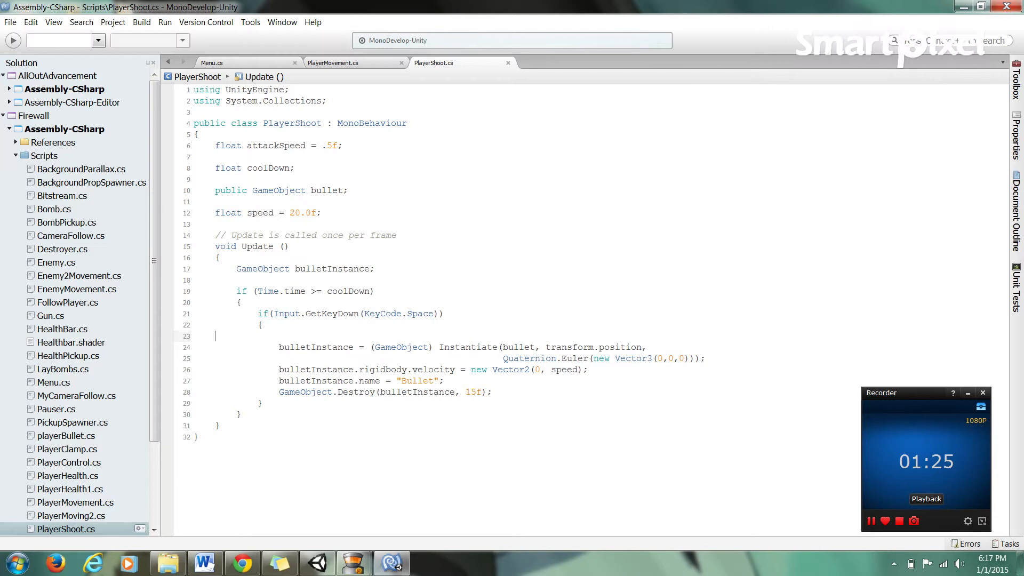
pyautogui.doubleClick(288, 146)
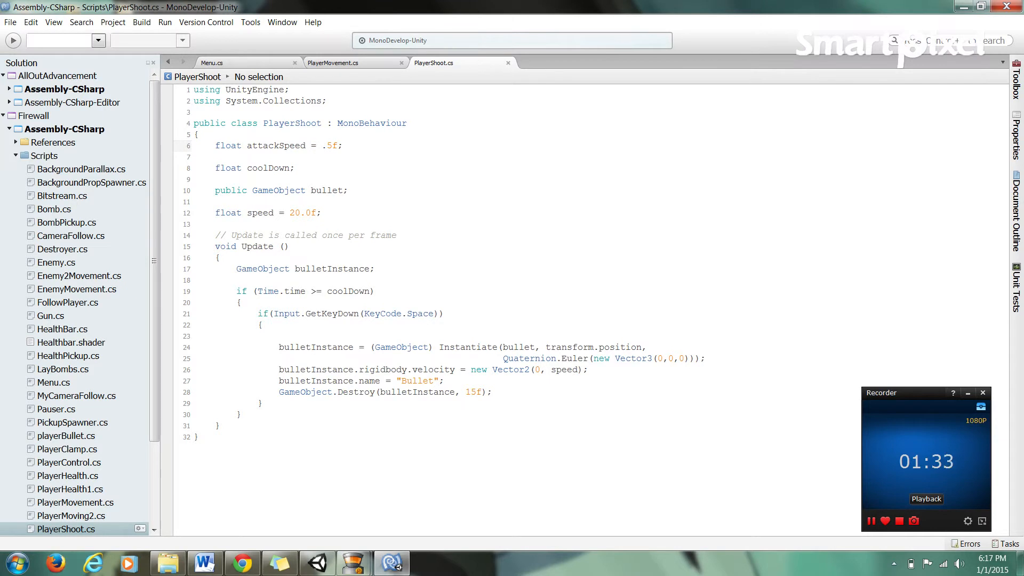
pyautogui.click(312, 213)
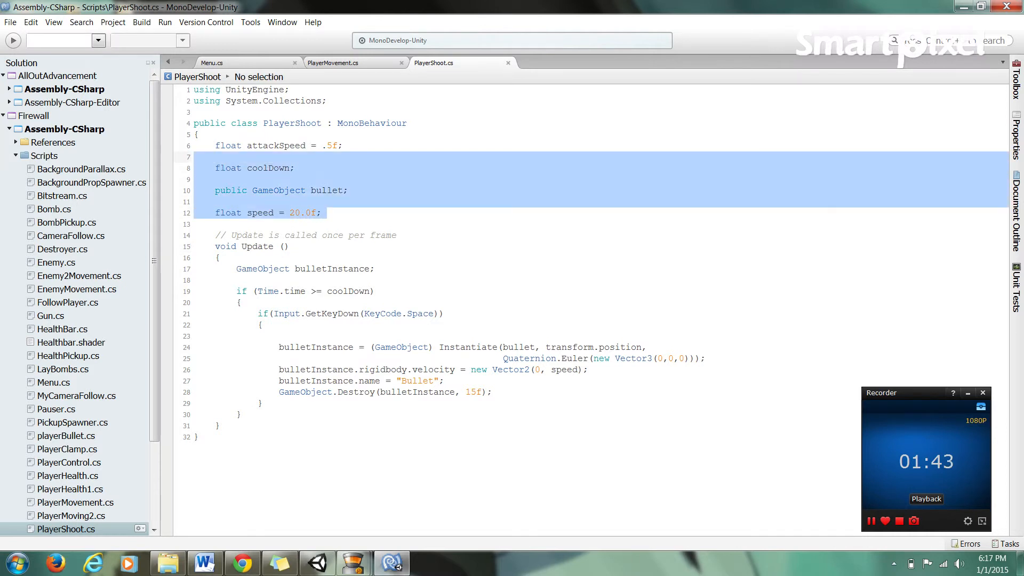
pyautogui.click(193, 157)
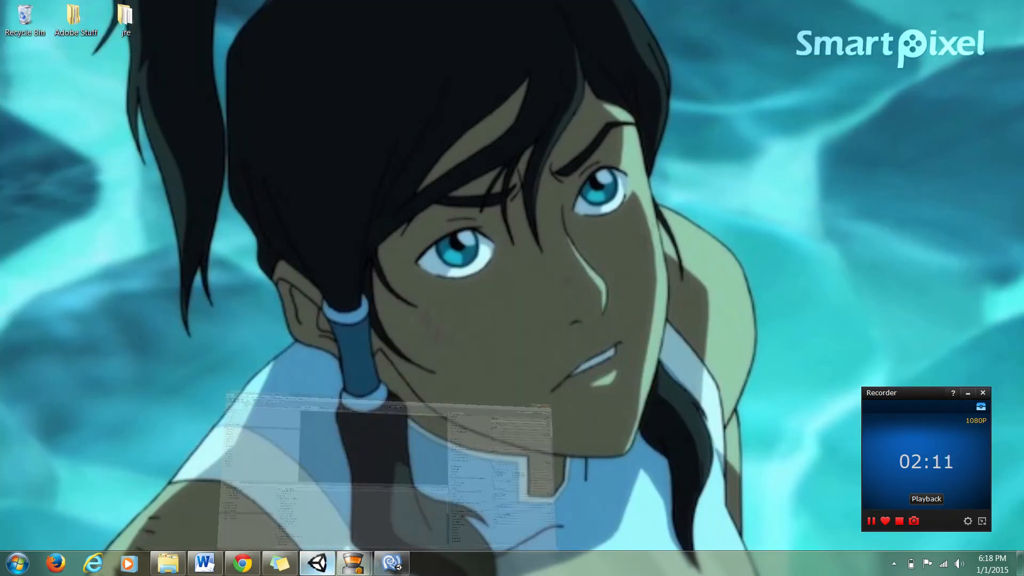
# - Bring Unity back and open the PlayerHealth1 script from Assets > Scripts
pyautogui.click(317, 563)
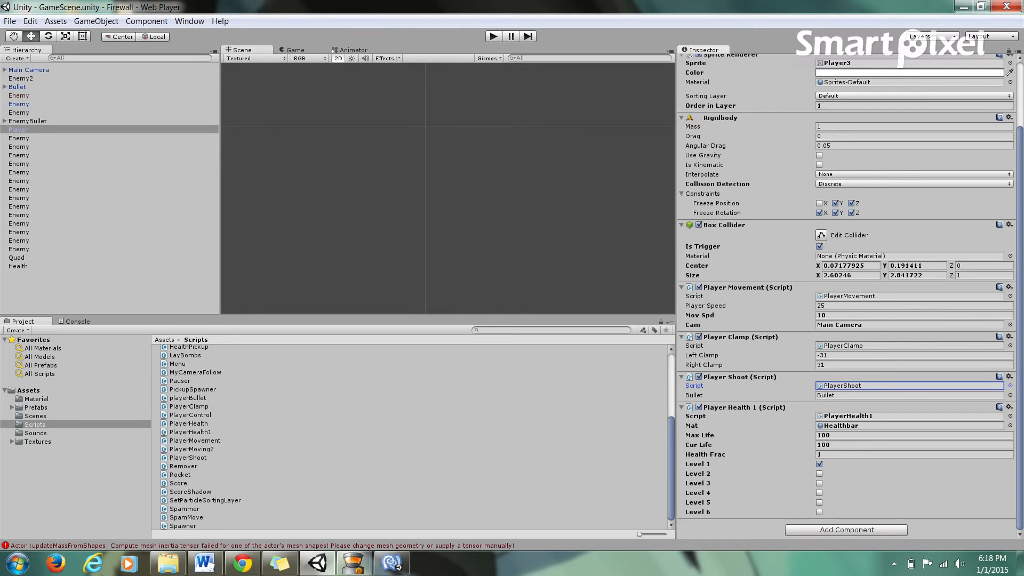
pyautogui.click(190, 437)
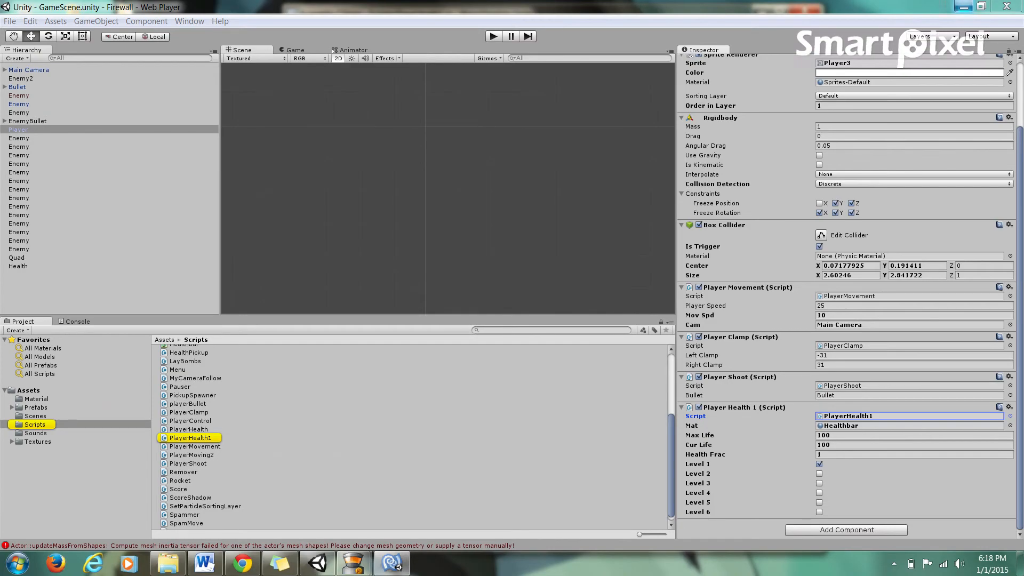
pyautogui.doubleClick(191, 438)
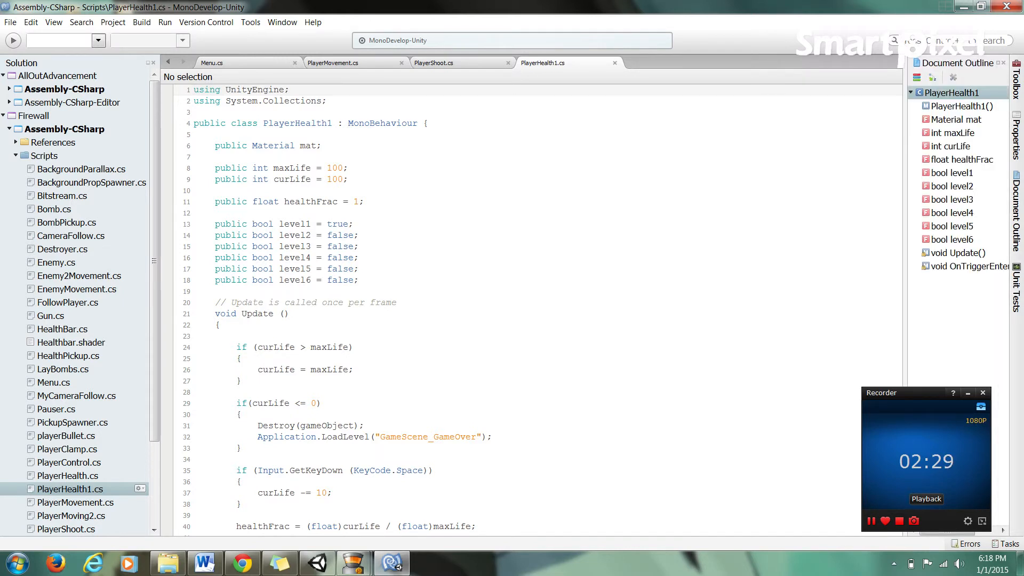
# - Highlight PlayerHealth1's level flags, then scroll to the enemy-damage and level-loading collision code
pyautogui.click(349, 180)
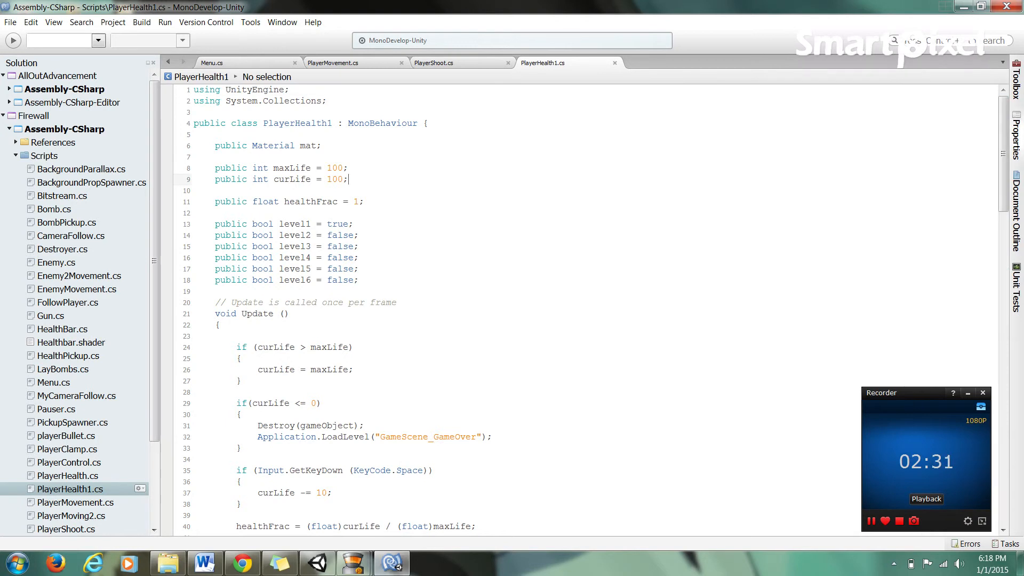
pyautogui.scroll(-3)
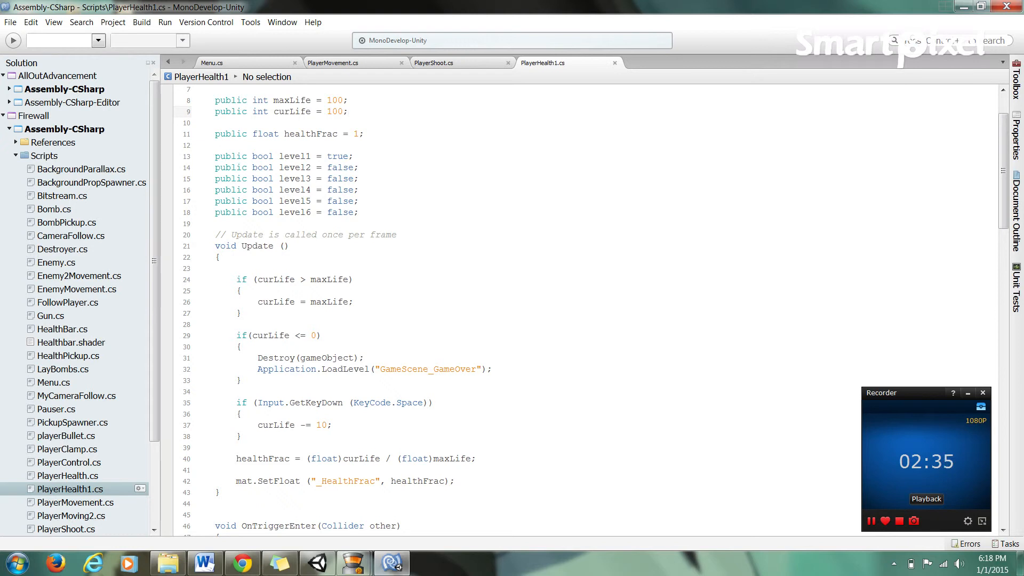
pyautogui.click(348, 111)
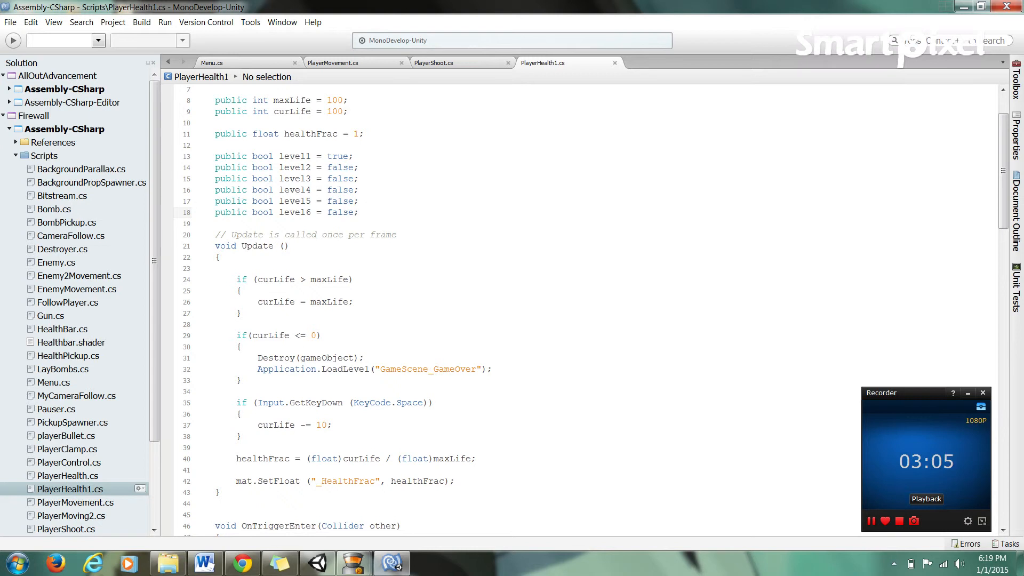
pyautogui.doubleClick(294, 156)
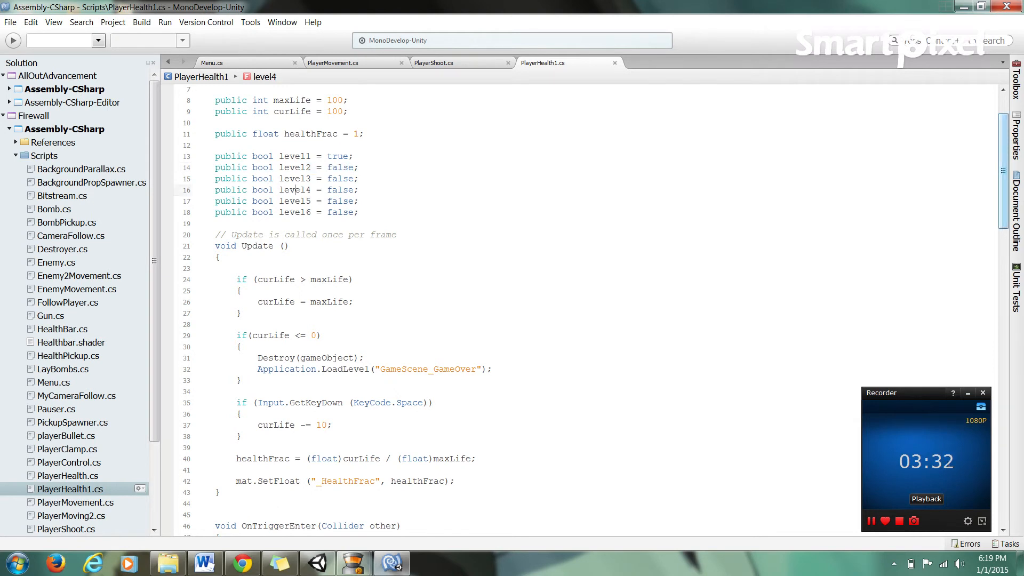
pyautogui.scroll(-3)
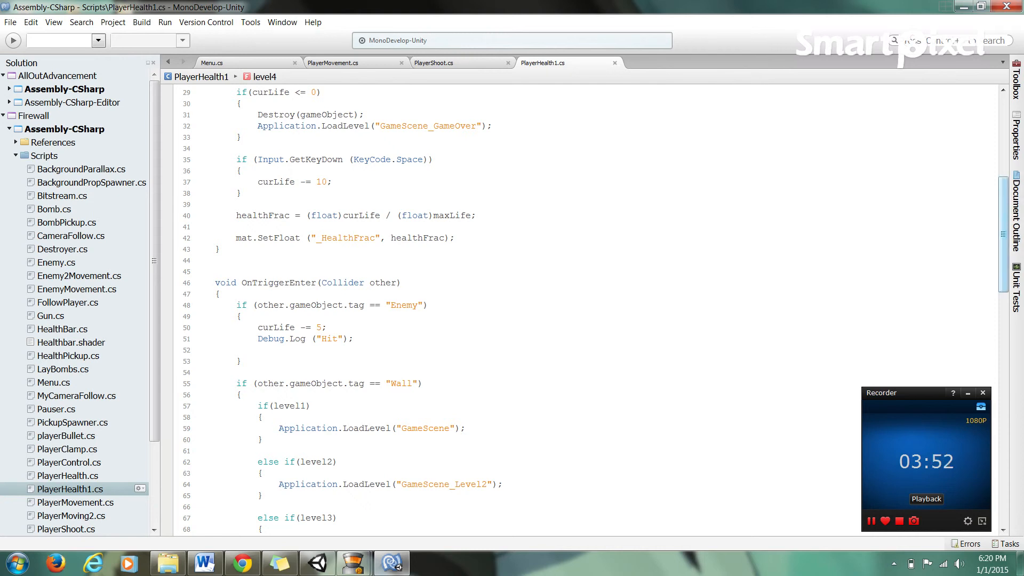
pyautogui.scroll(-3)
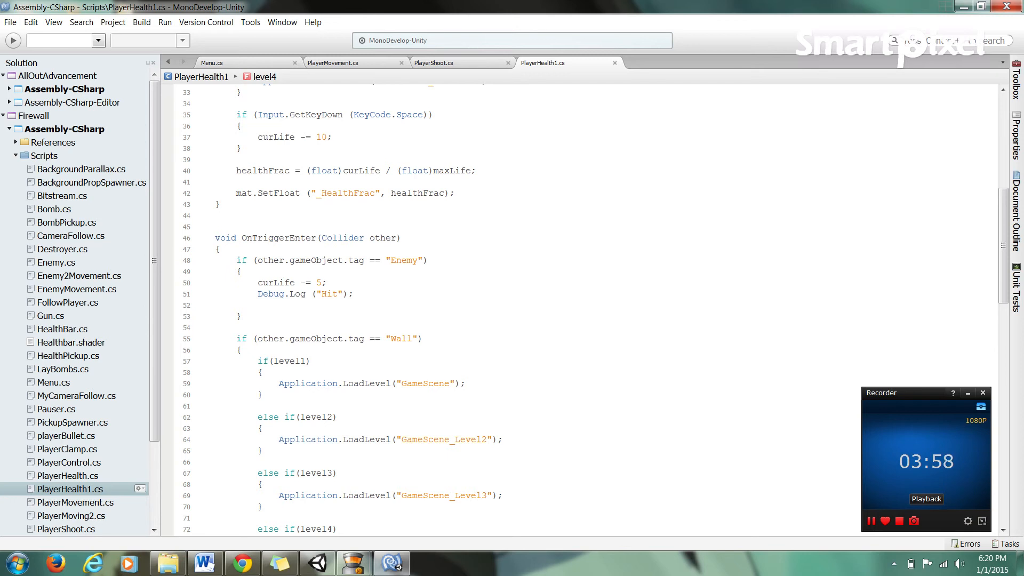
pyautogui.scroll(-3)
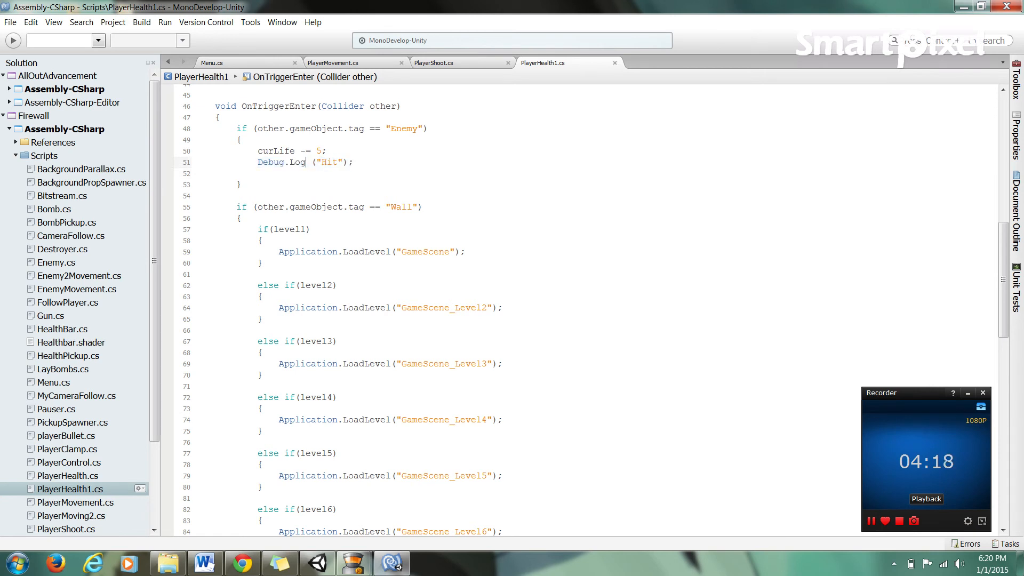
pyautogui.scroll(-3)
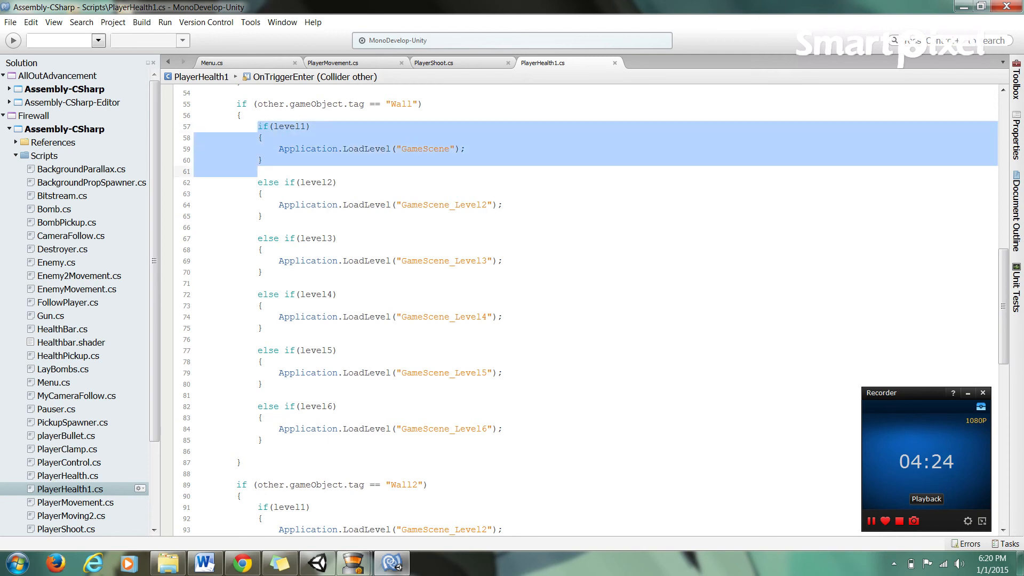
pyautogui.moveTo(262, 171); pyautogui.dragTo(261, 440)
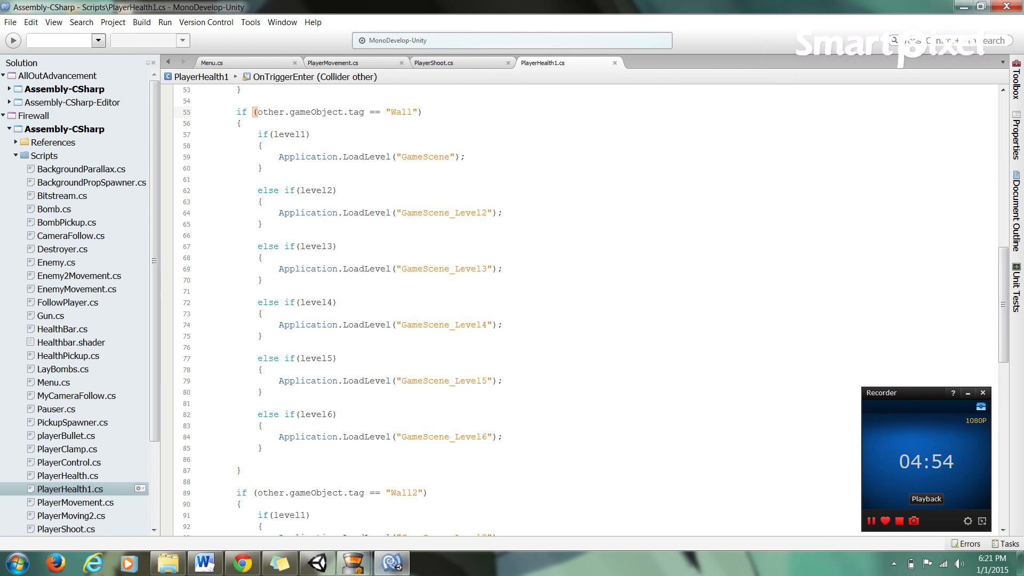
pyautogui.scroll(-3)
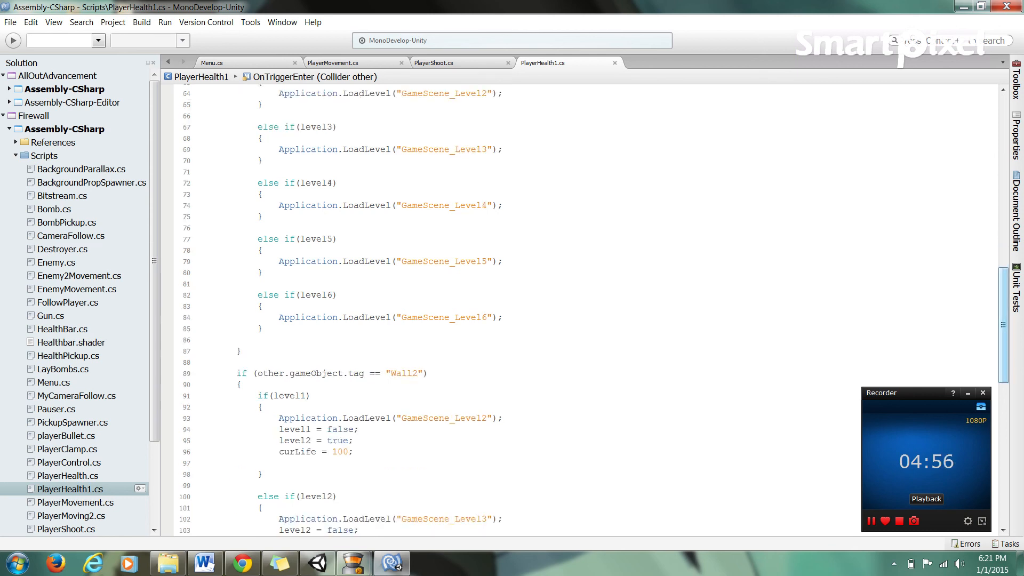
pyautogui.scroll(-3)
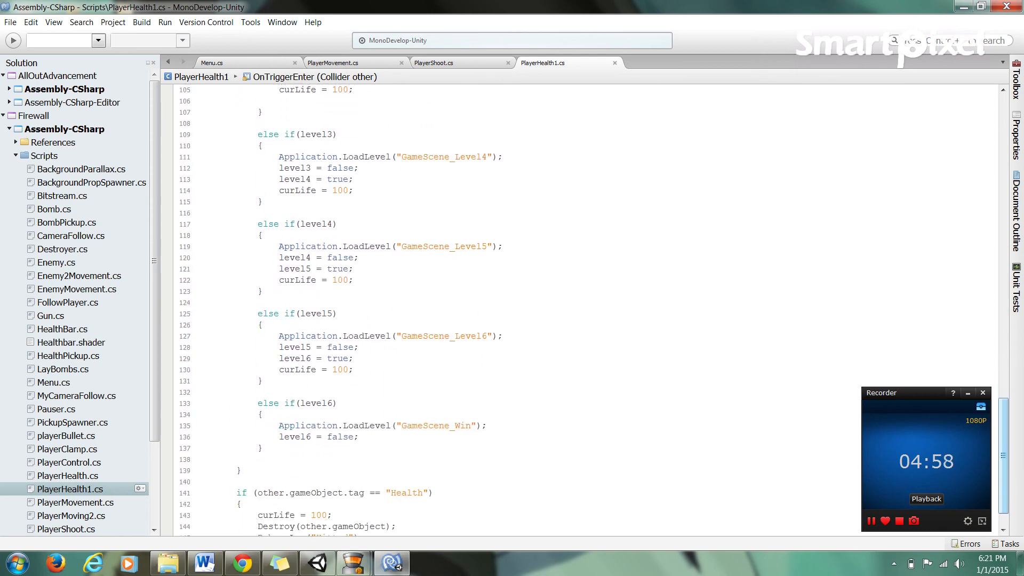